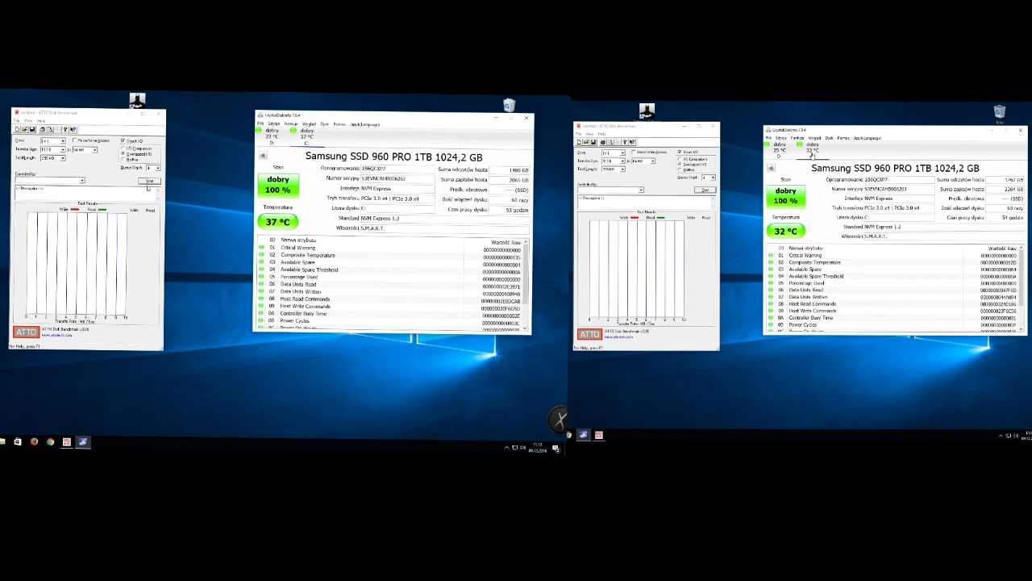
left_click(149, 181)
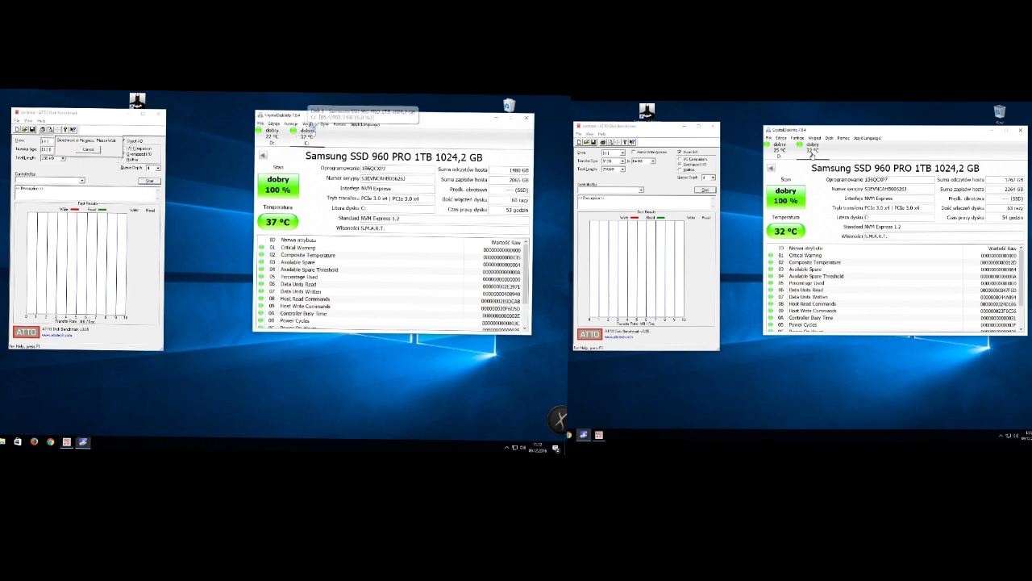